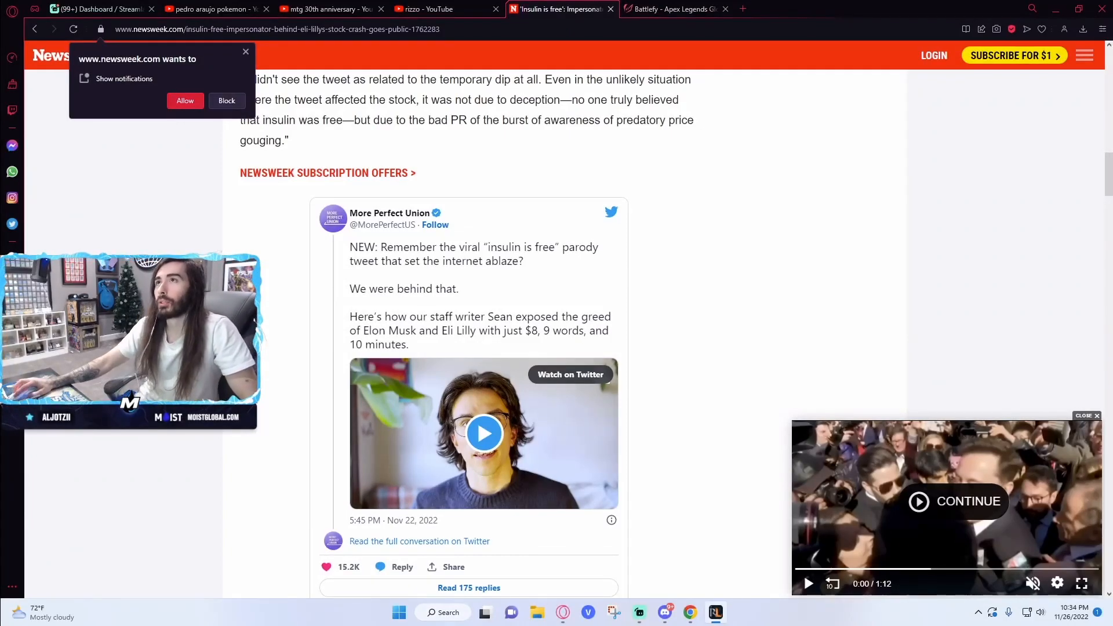
Leave the Newsweek article and go to youtube.com from the address bar.
left_click(277, 29)
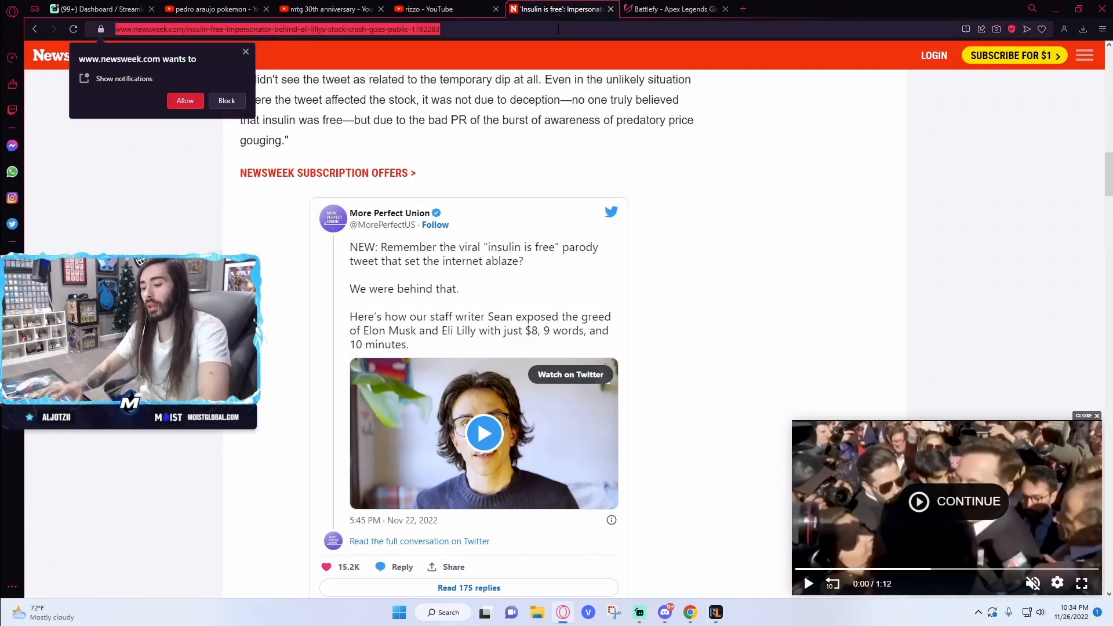
left_click(561, 9)
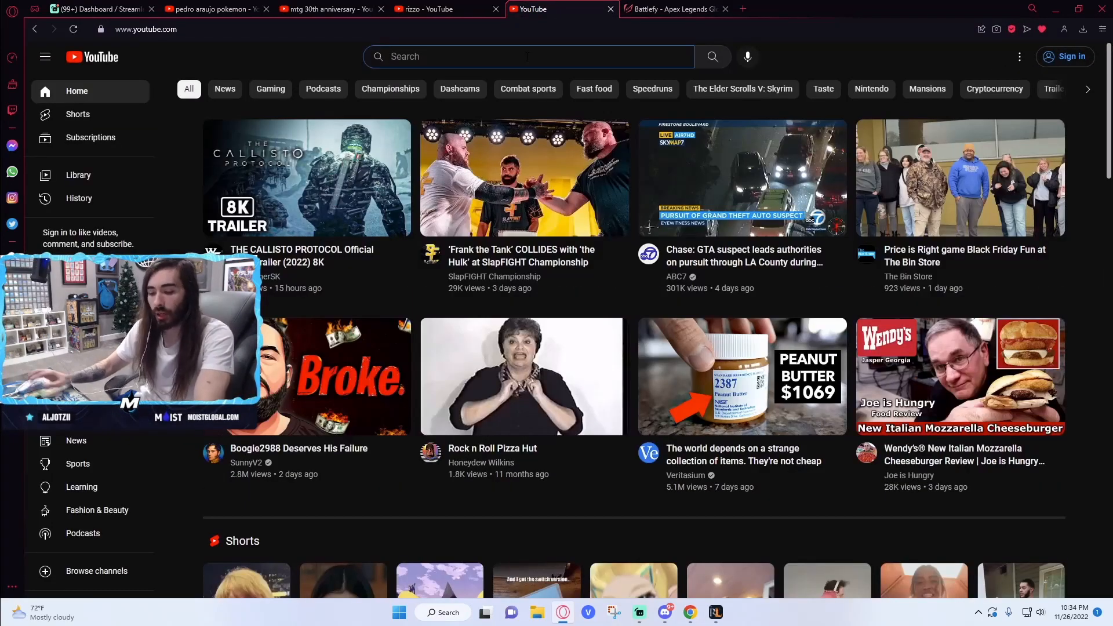
Search YouTube for 'tom turkey' and scroll to the Turkey Tom channel results.
type("tom turkey")
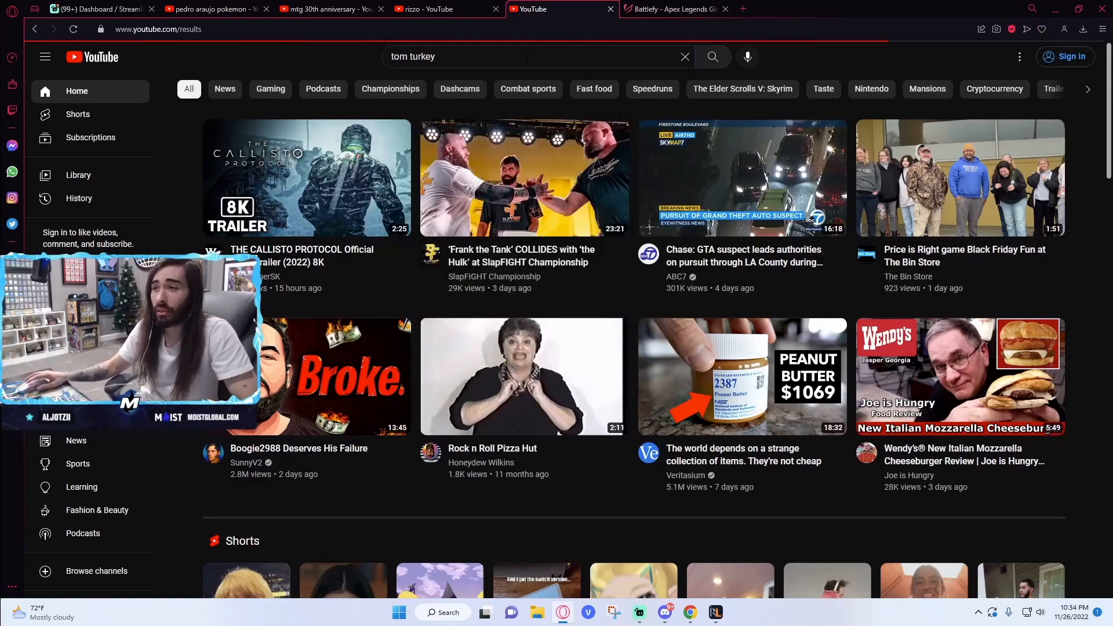
scroll("down", 3)
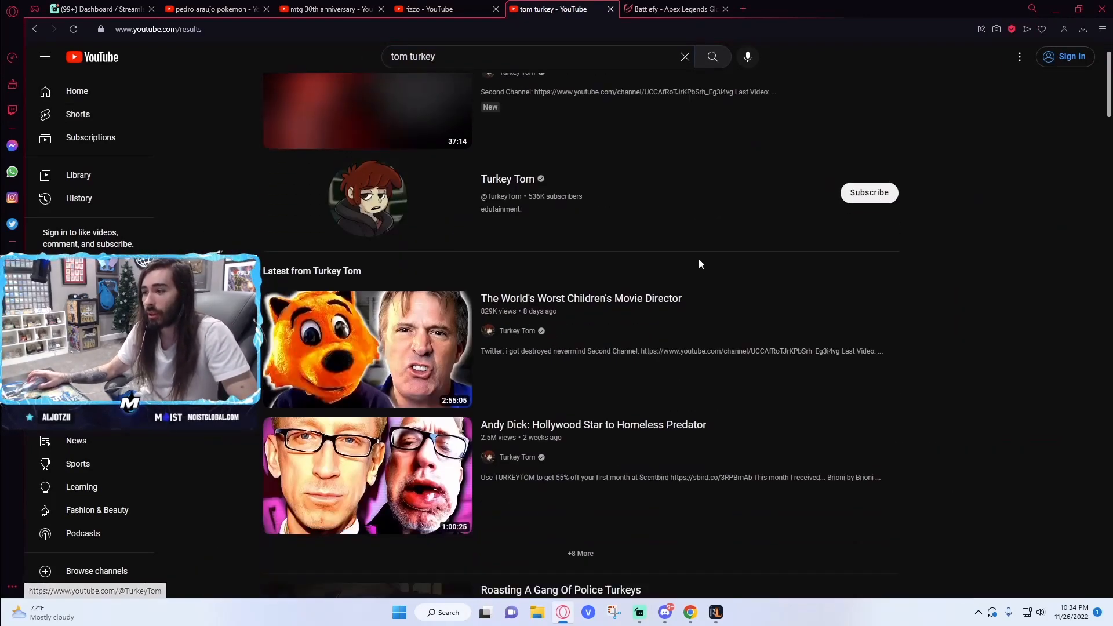
scroll("down", 3)
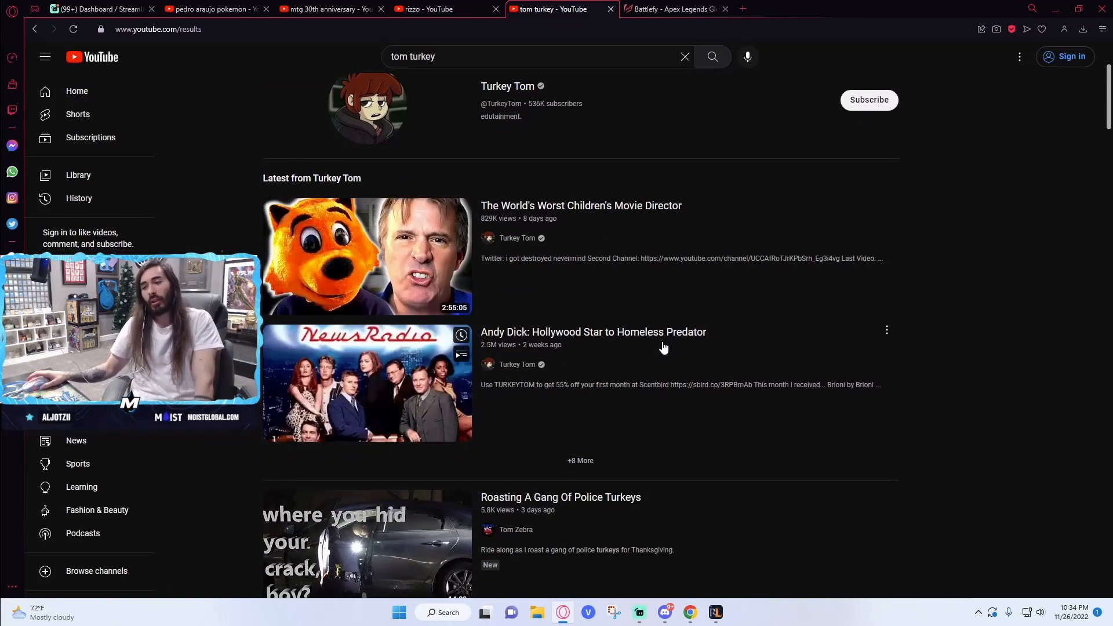
mouse_move(660, 343)
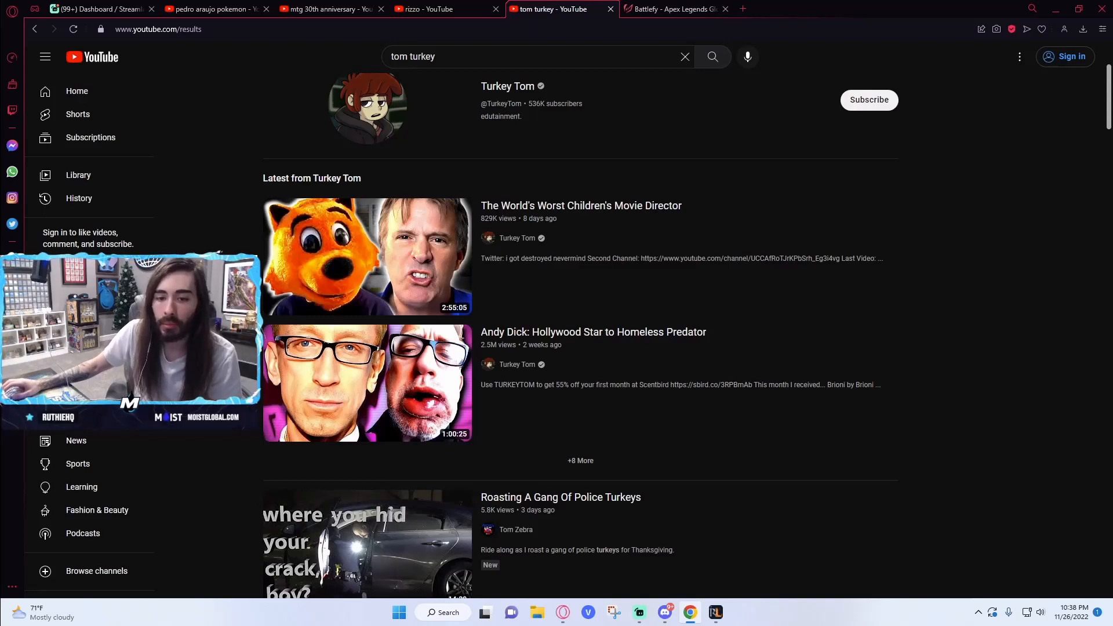
mouse_move(528, 331)
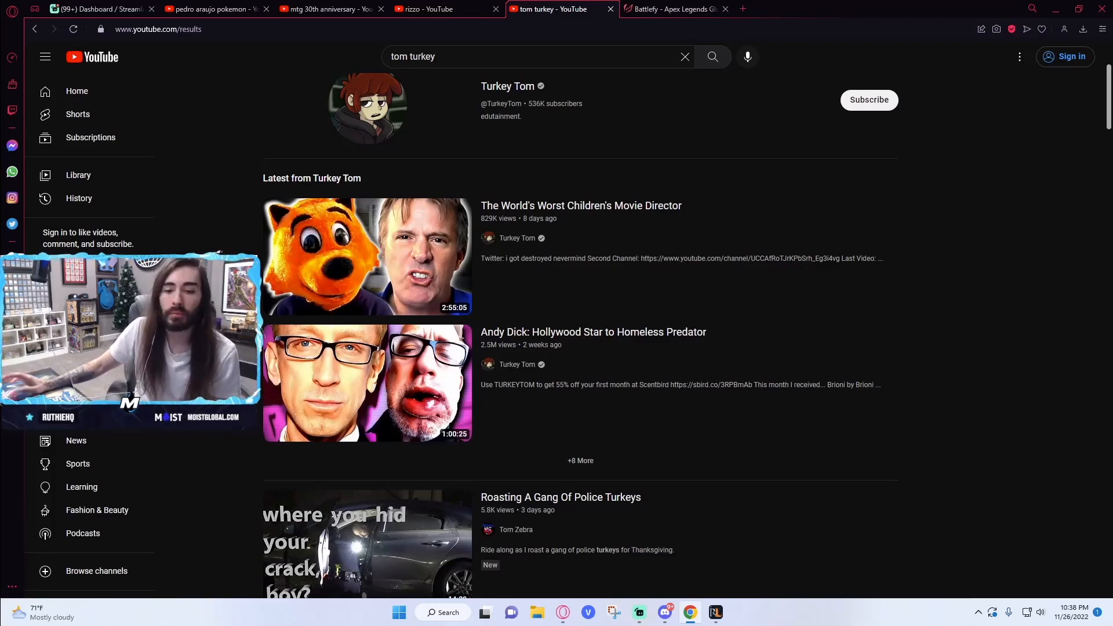
mouse_move(762, 361)
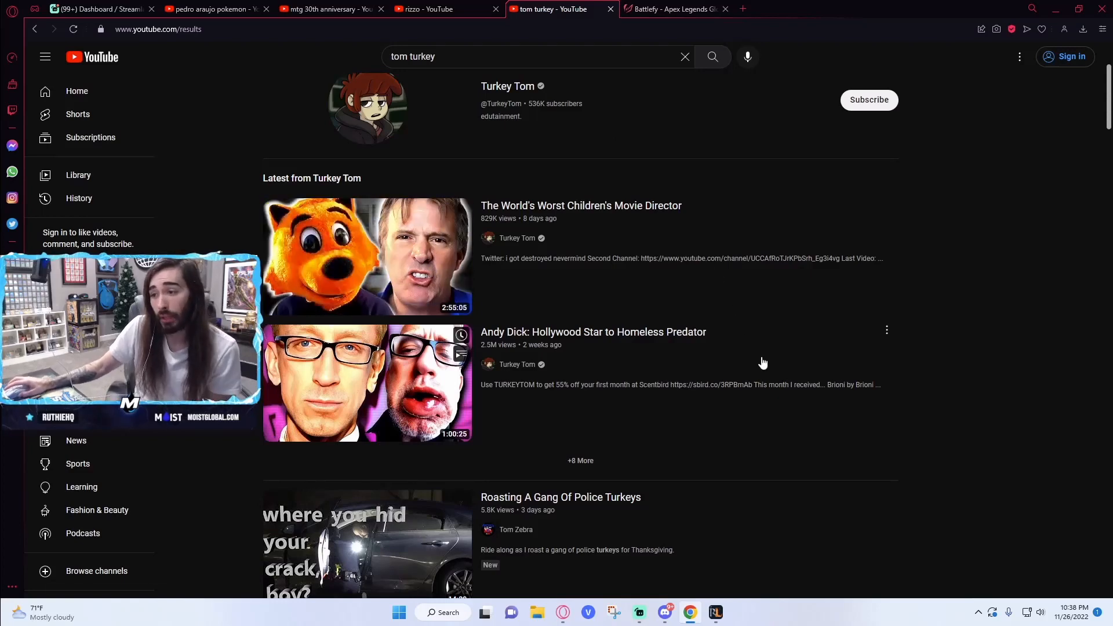
mouse_move(988, 349)
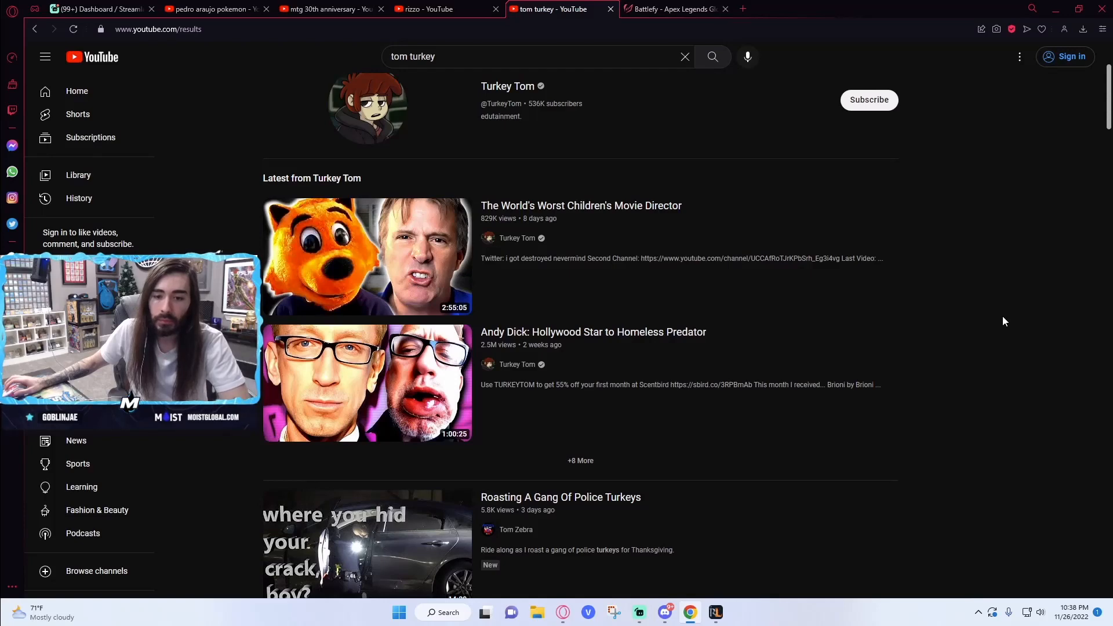
mouse_move(941, 162)
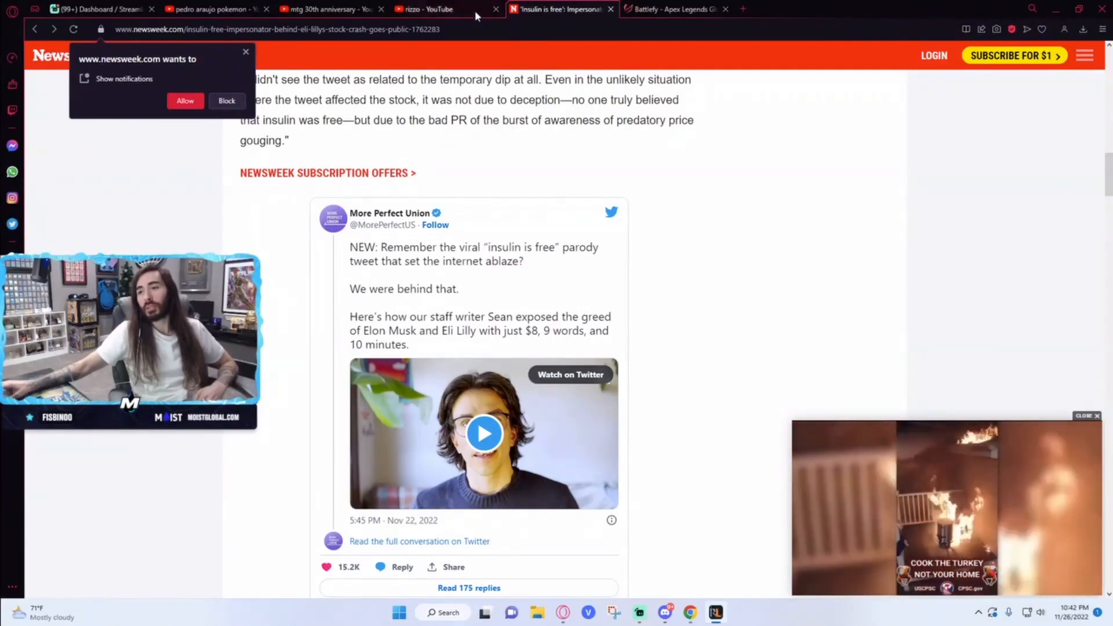
mouse_move(644, 161)
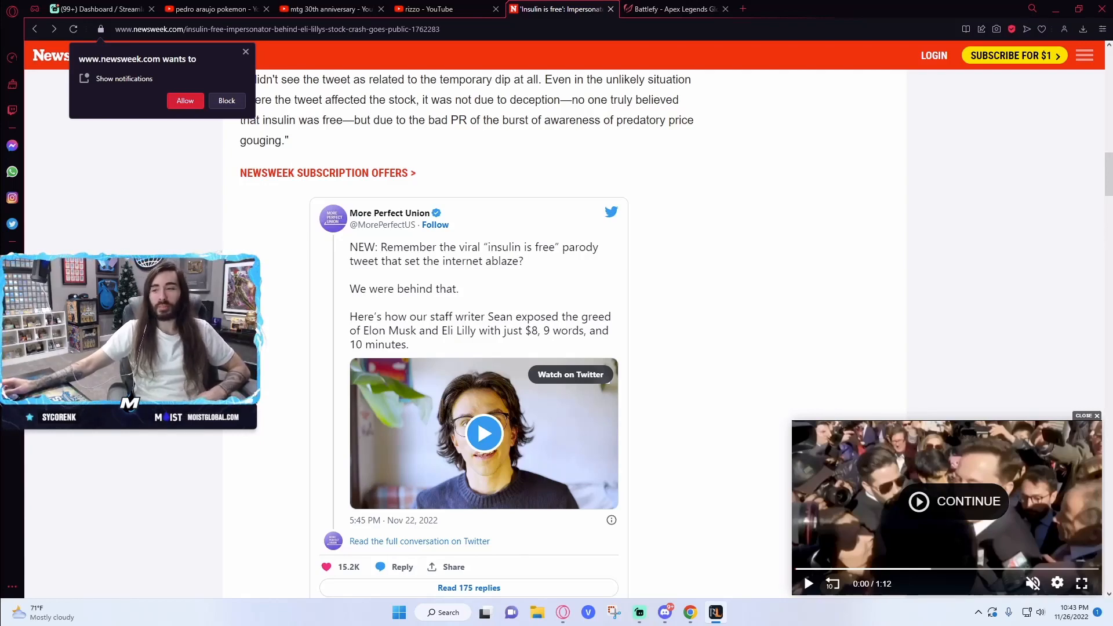
mouse_move(632, 252)
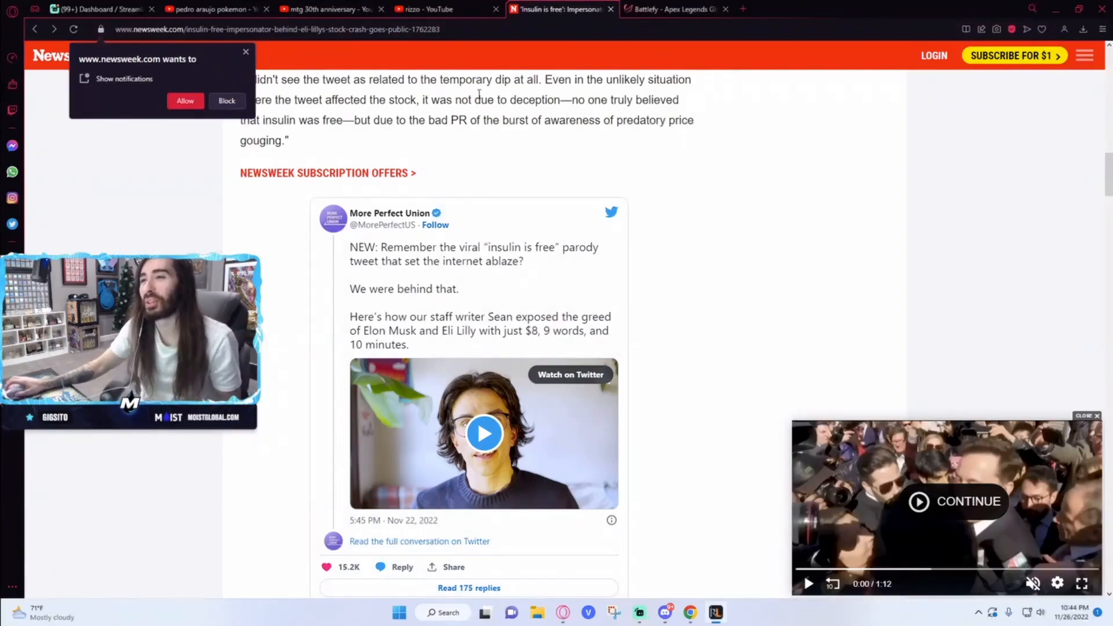
Go to the Yahoo Herschel Walker 'Fright Night' article and start its embedded video.
type("y")
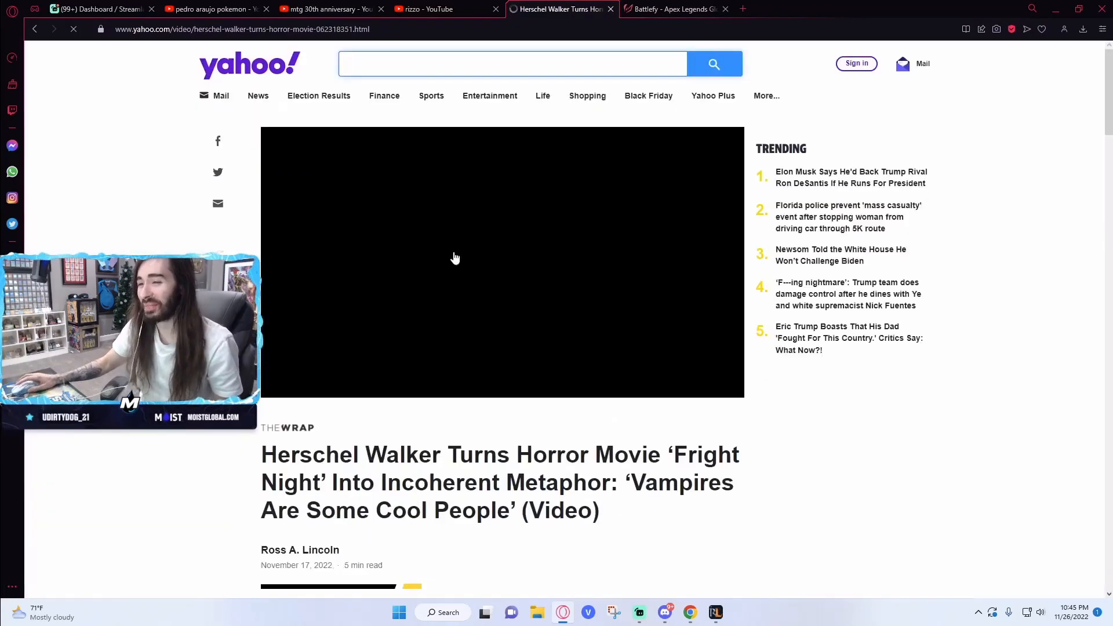
left_click(455, 258)
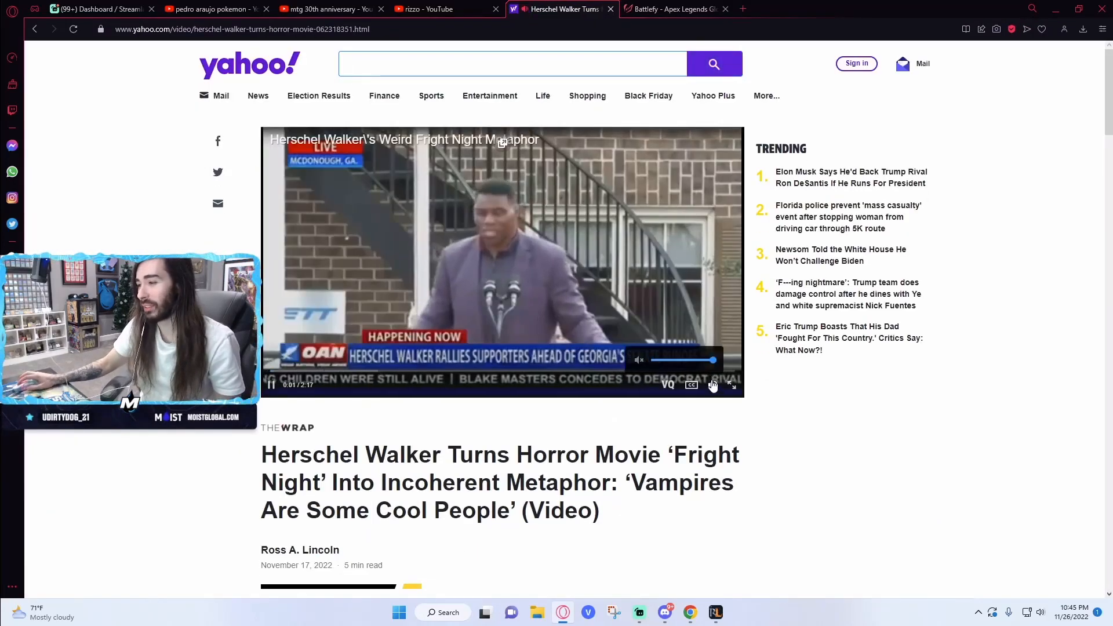